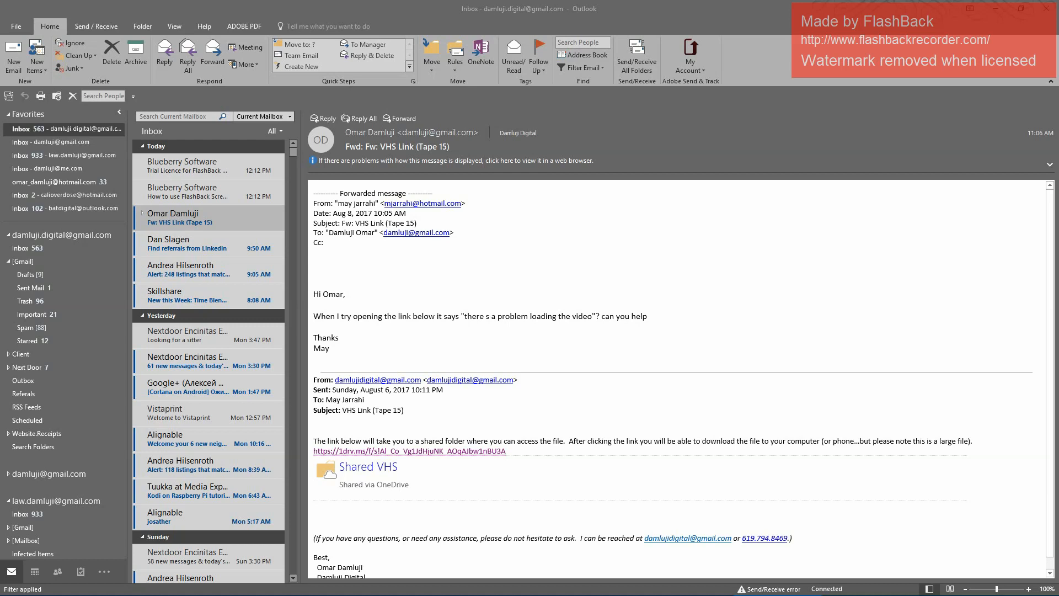
mouse_move(442, 262)
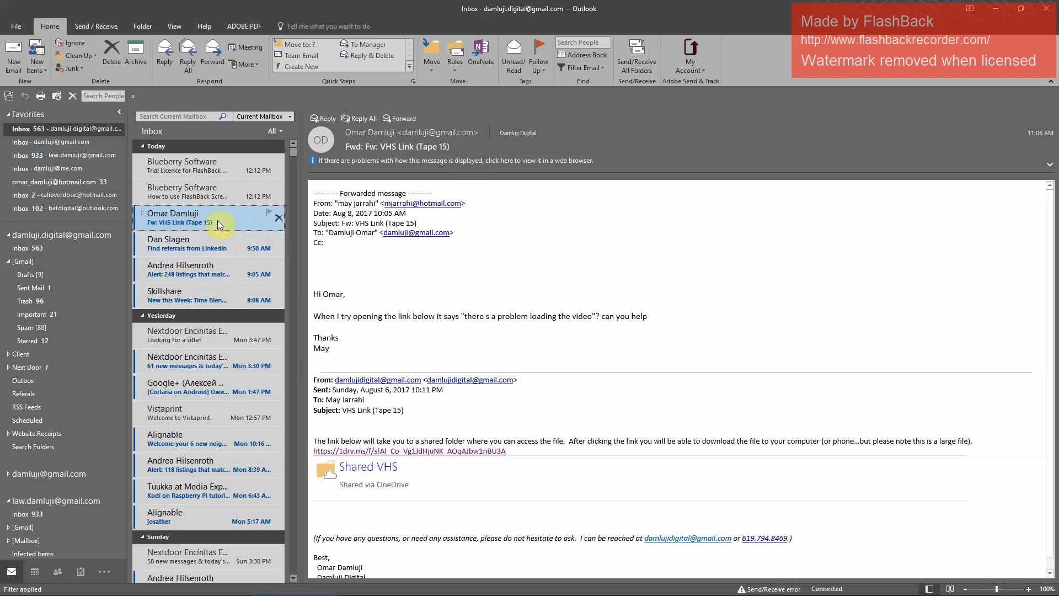
- Open the 'Fw: VHS Link (Tape 15)' email and scroll to the 1drv.ms link
double_click(179, 218)
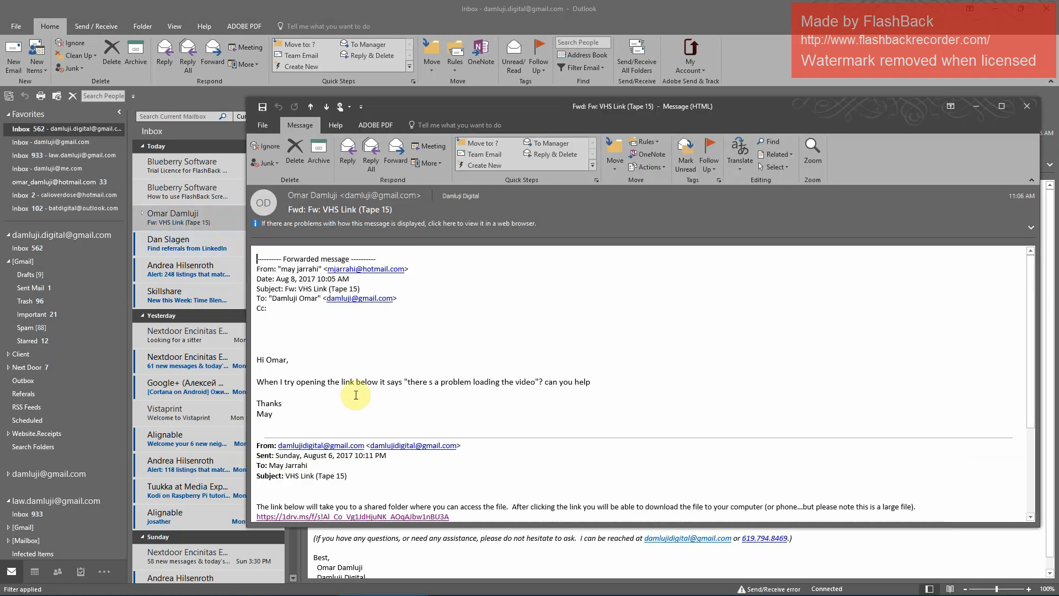
scroll(down, 3)
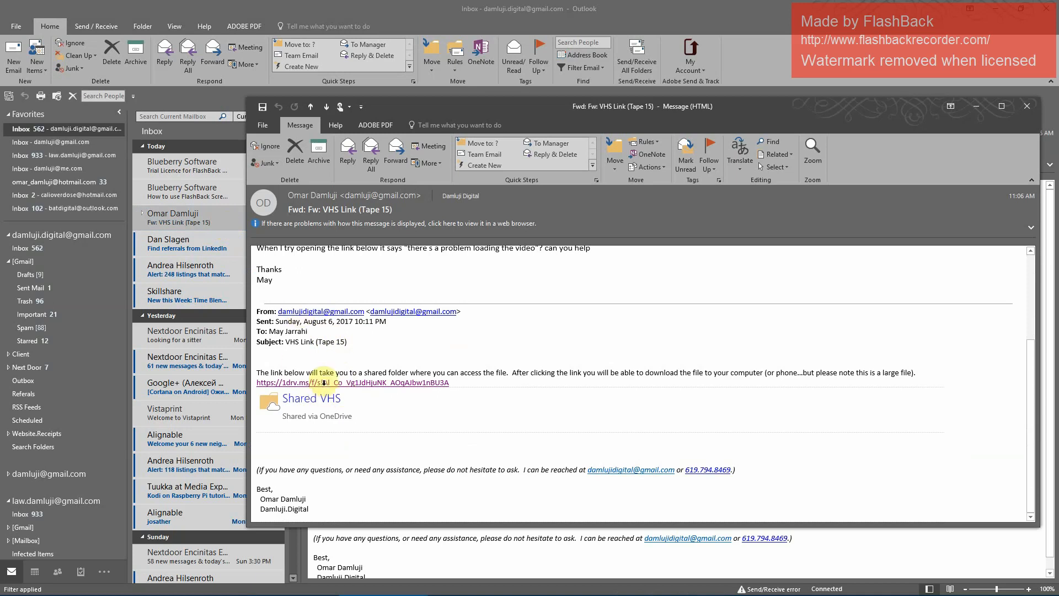
mouse_move(328, 387)
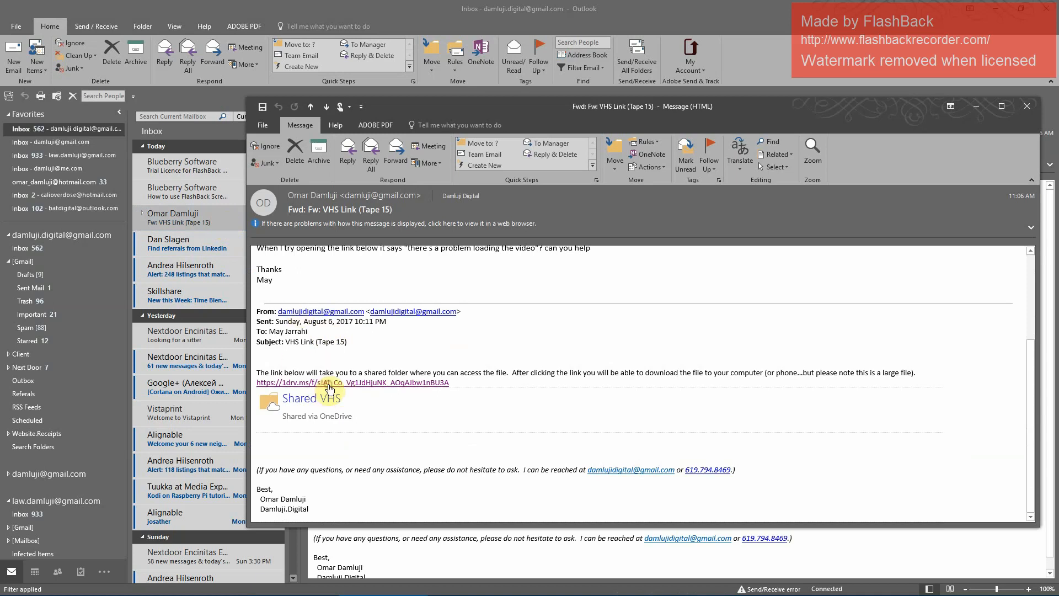
- Follow the 1drv.ms link to the Shared VHS folder and select Jarrahi.Tape15.mpeg
click(352, 382)
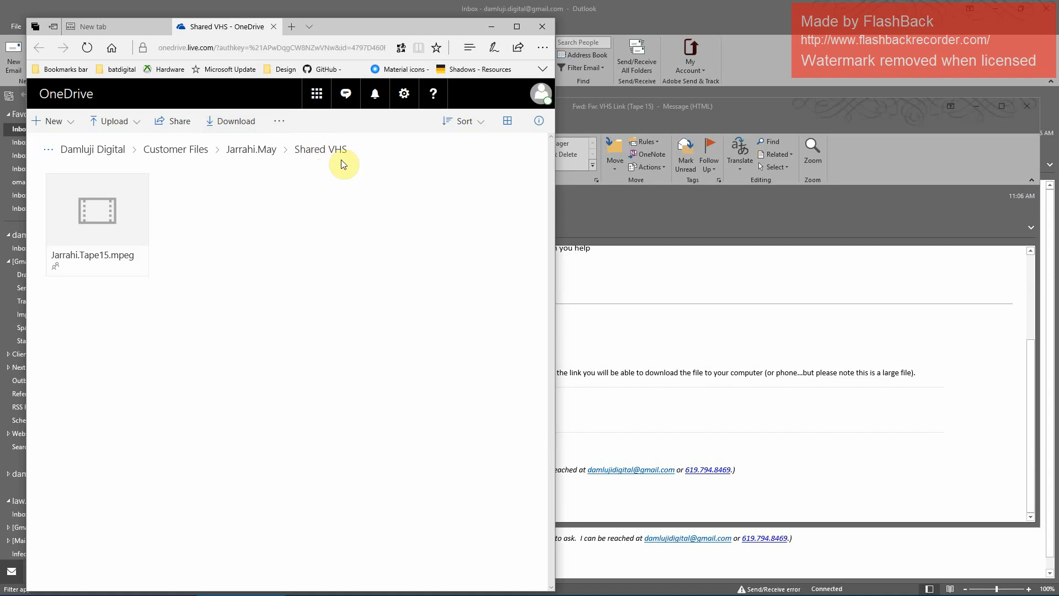
mouse_move(142, 189)
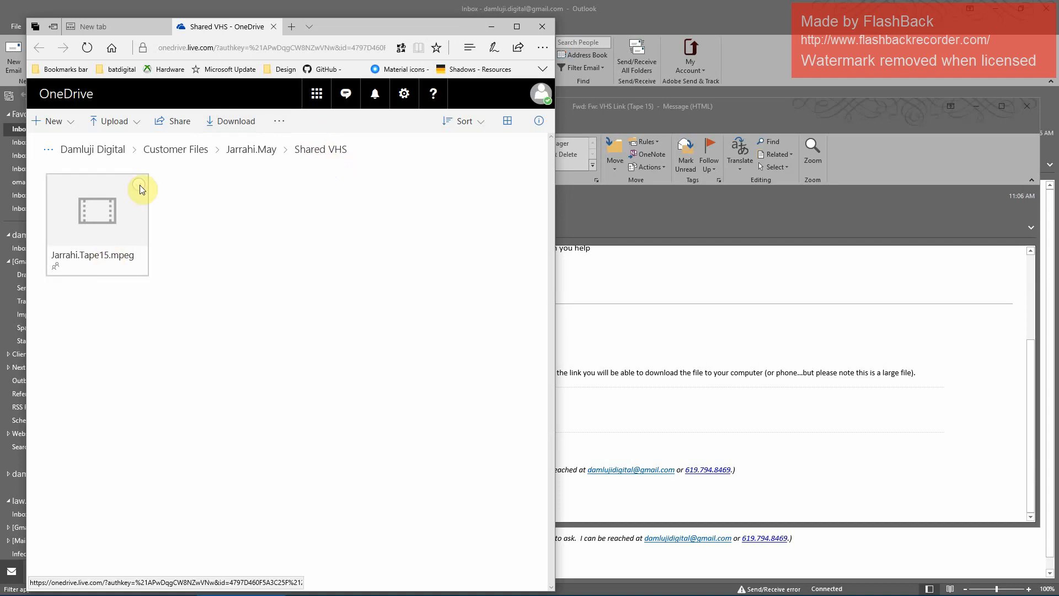
click(139, 184)
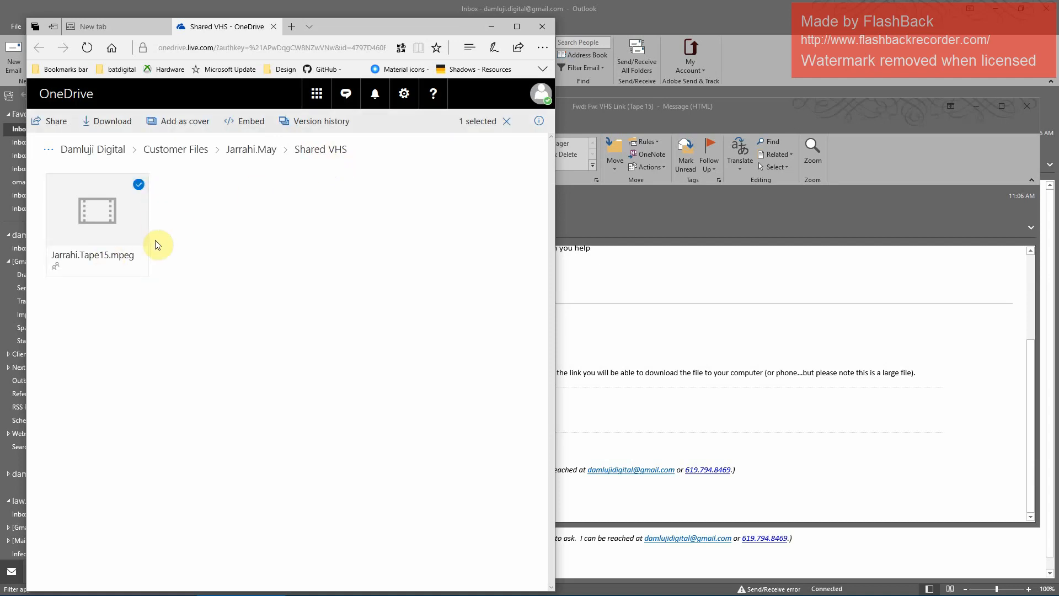
mouse_move(144, 199)
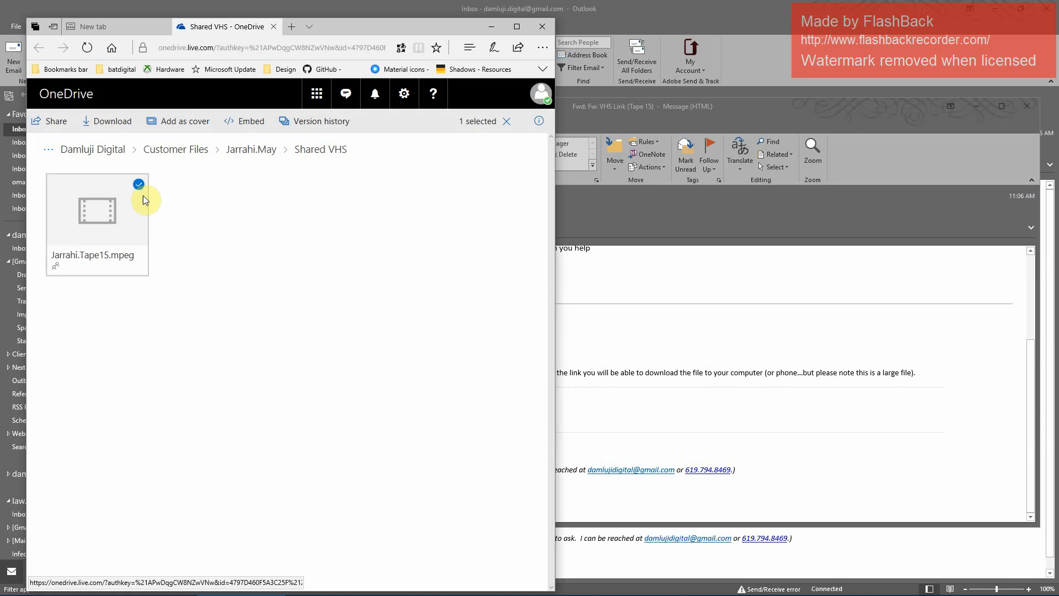
mouse_move(113, 121)
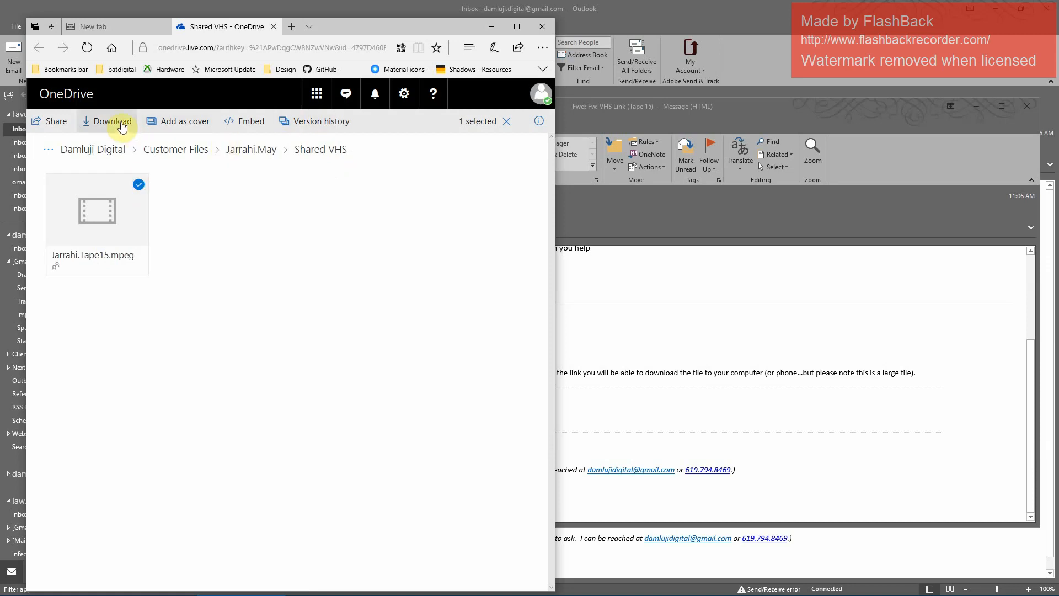
- Download the selected Jarrahi.Tape15.mpeg (3.6 GB) from the OneDrive command bar
click(113, 121)
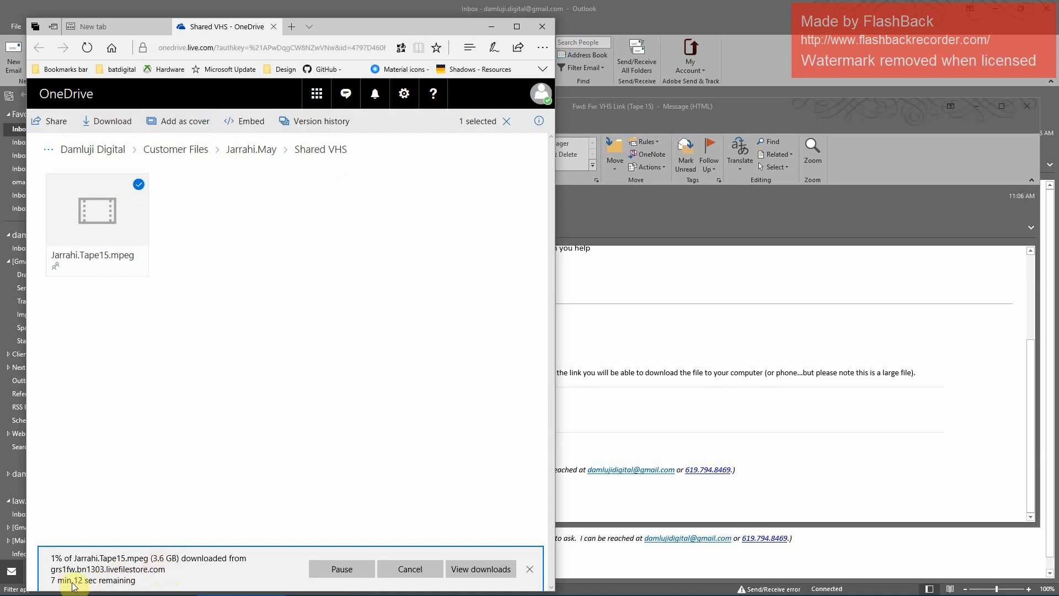
mouse_move(351, 512)
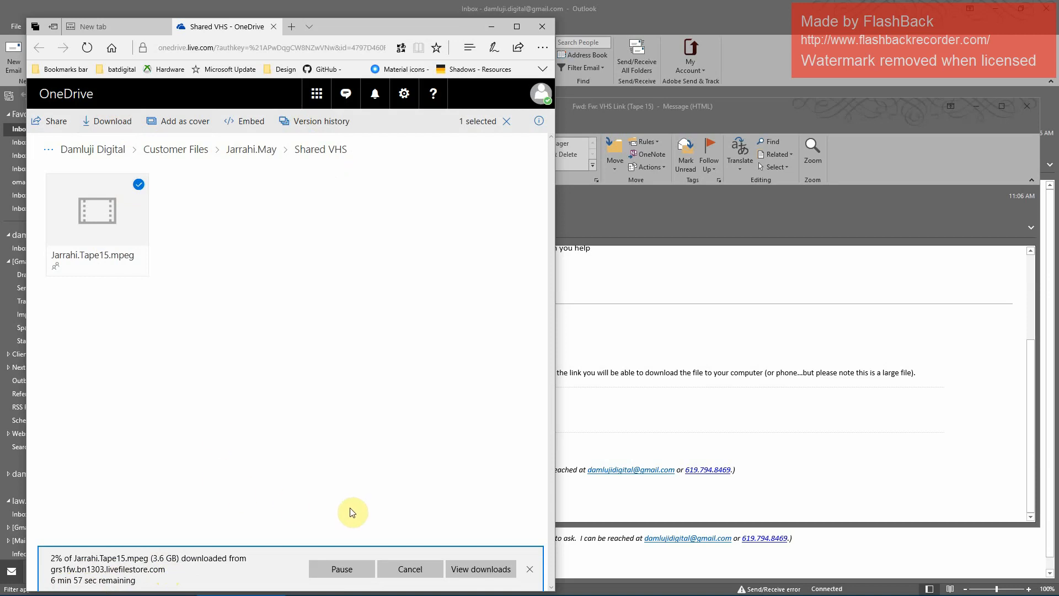
mouse_move(298, 439)
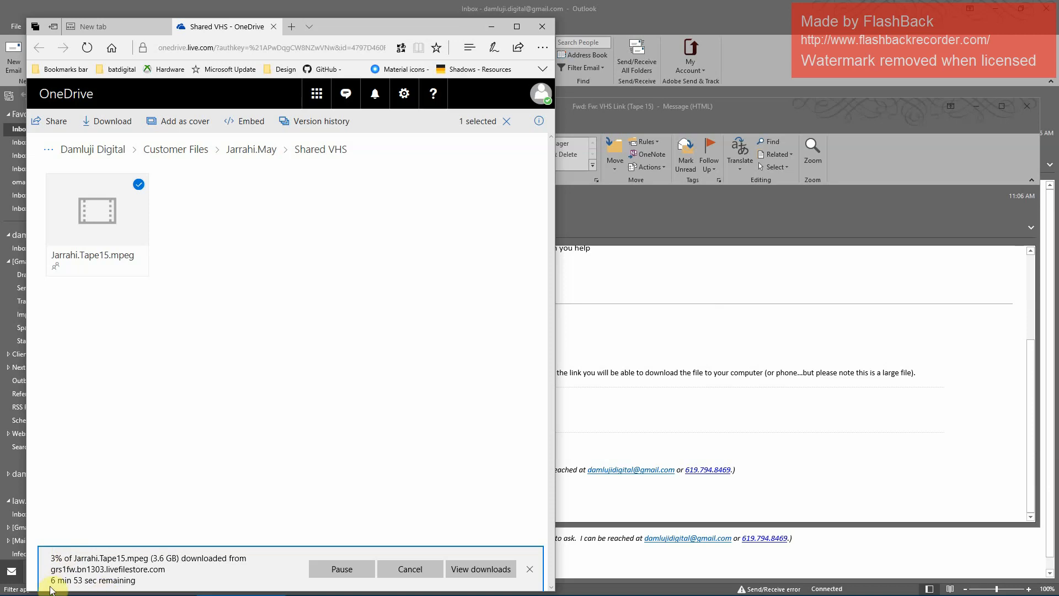
mouse_move(174, 584)
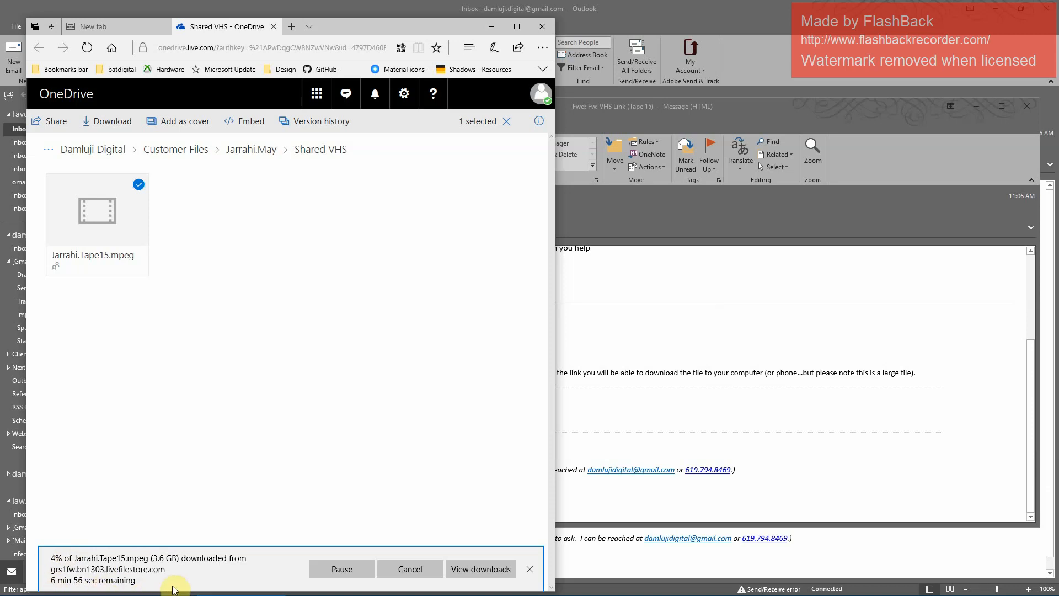
mouse_move(409, 568)
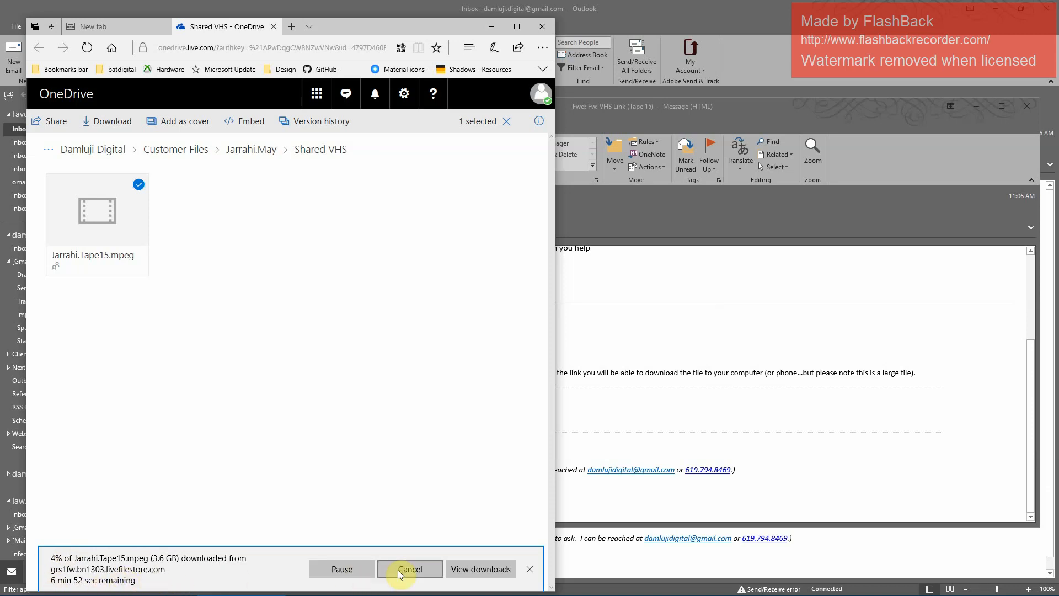
mouse_move(324, 584)
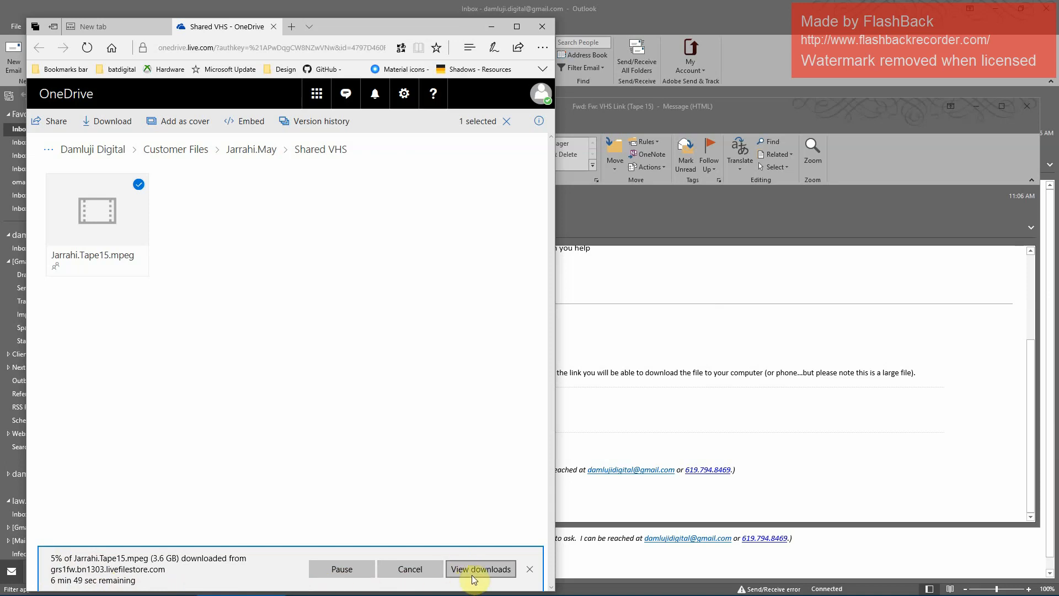
mouse_move(200, 578)
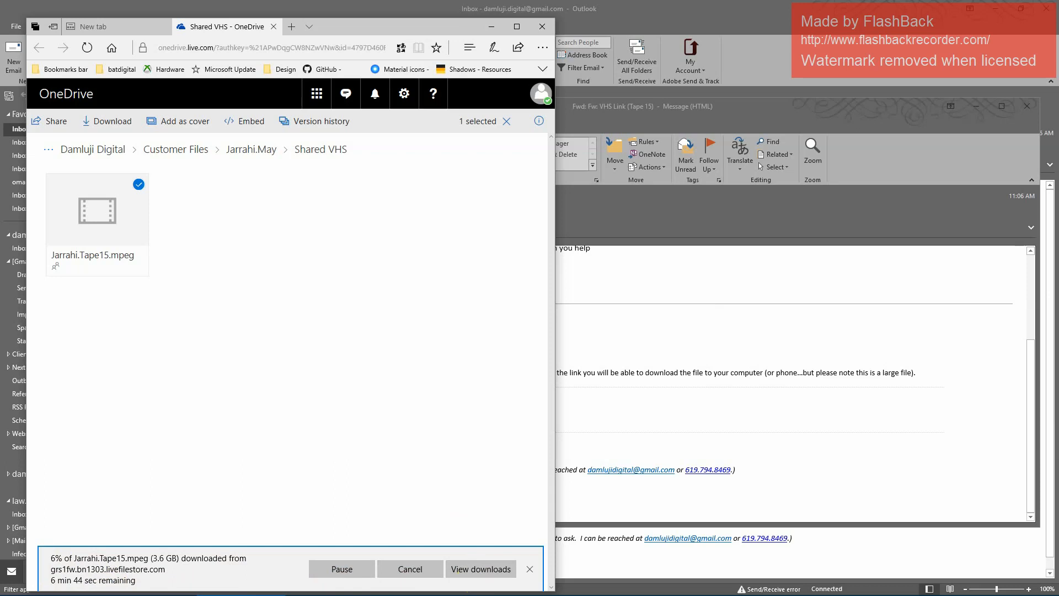
- Show Edge's downloads list to check Jarrahi.Tape15.mpeg progress (20%, 744 MB)
click(481, 568)
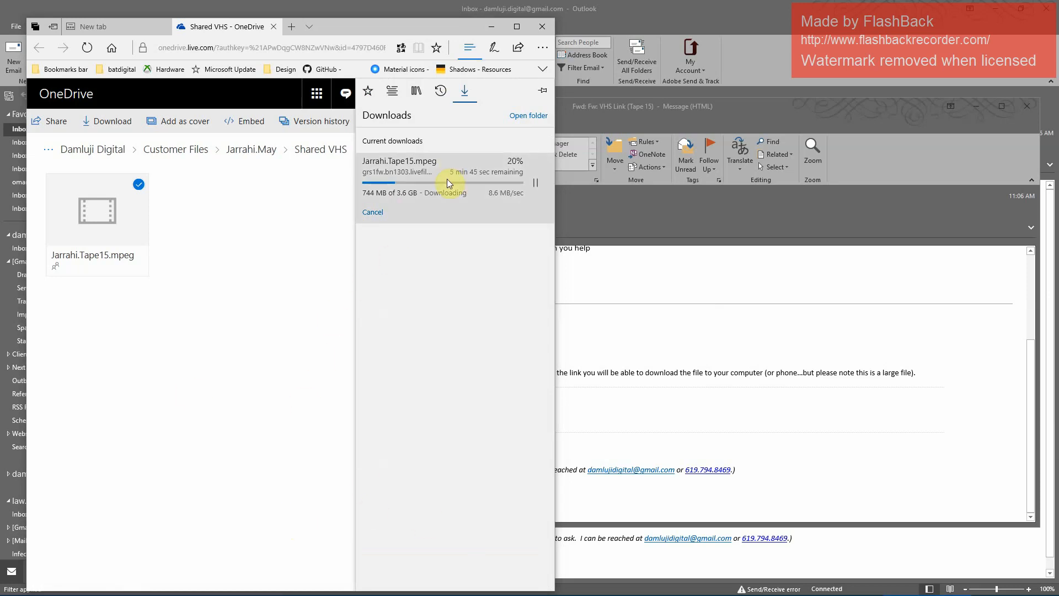
mouse_move(479, 304)
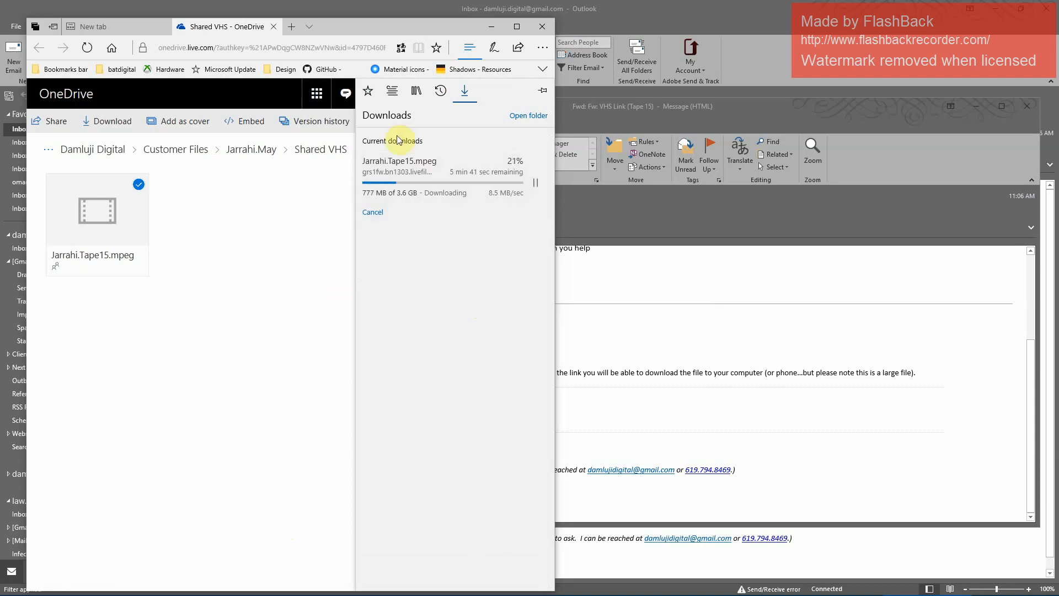
mouse_move(485, 201)
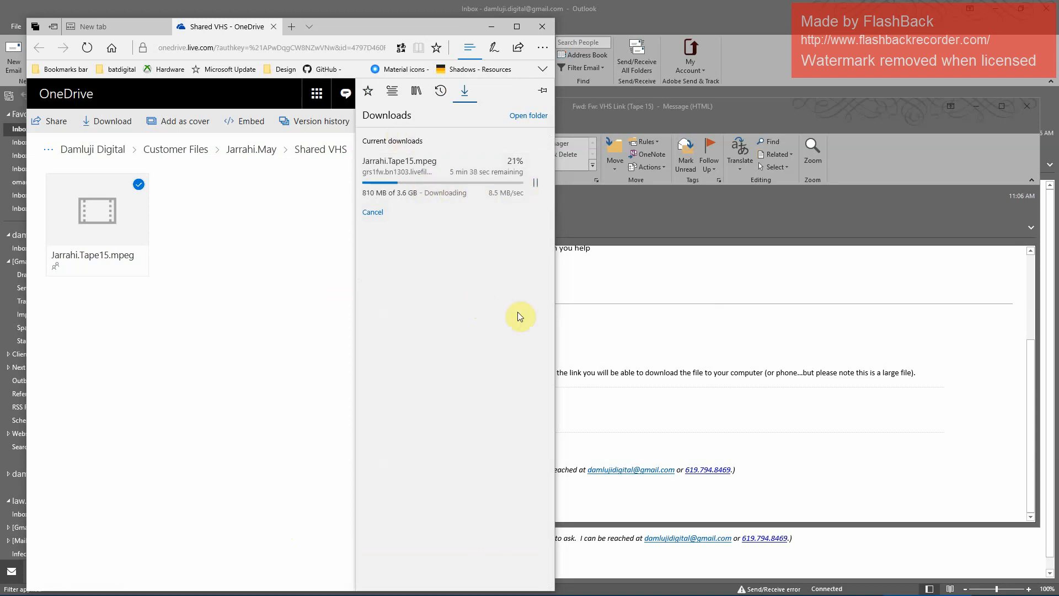
mouse_move(509, 115)
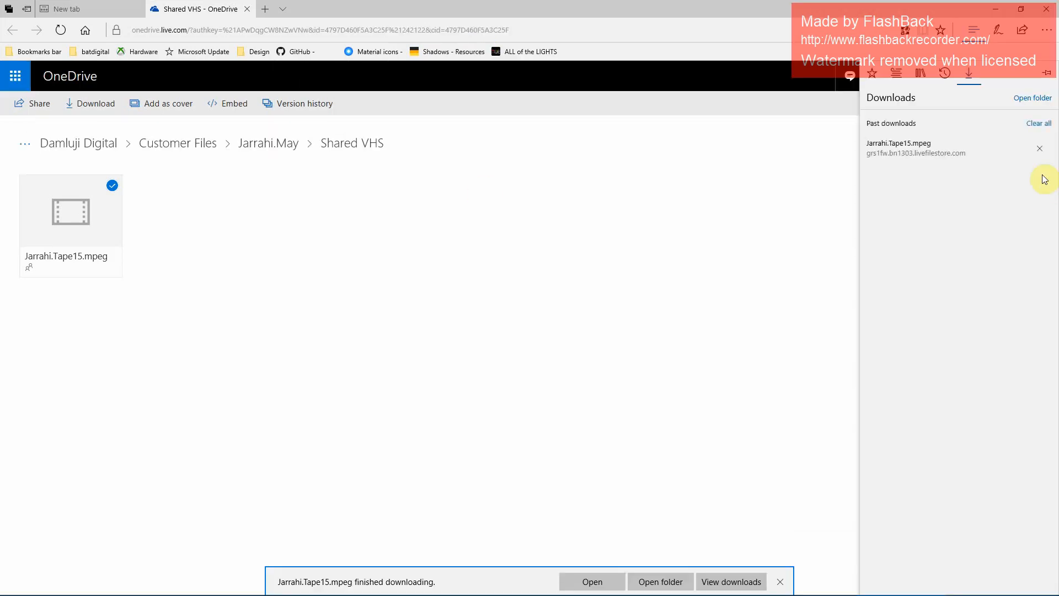
mouse_move(995, 345)
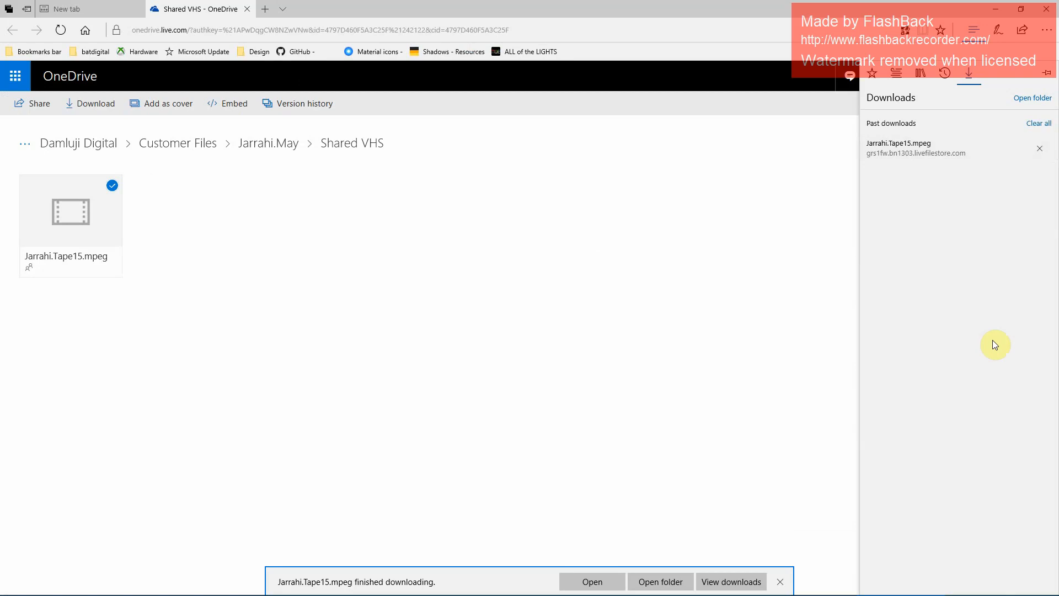
mouse_move(690, 559)
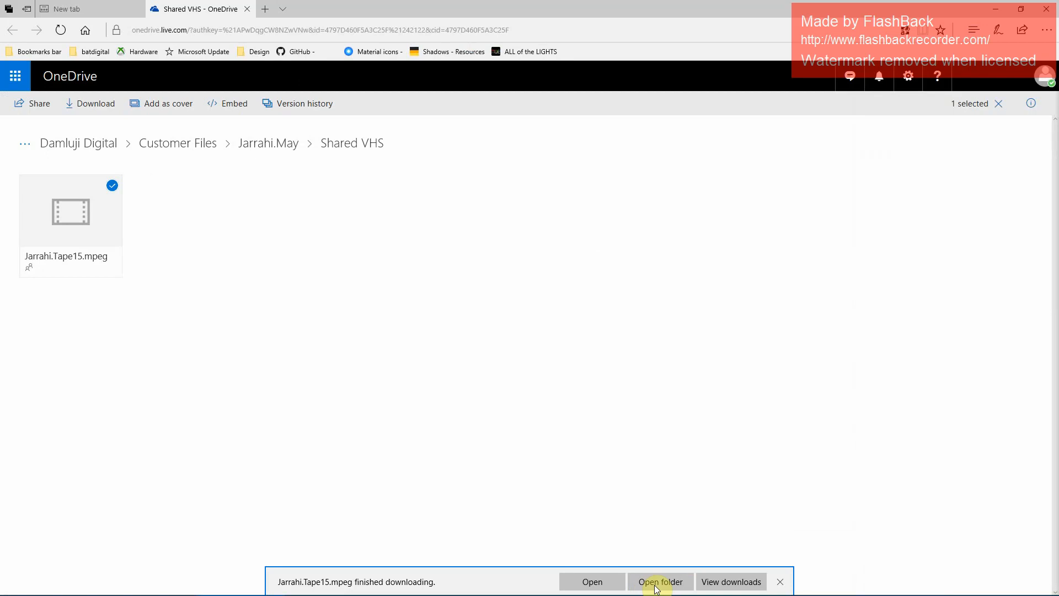
- Open the Downloads folder containing the finished 3.61 GB Jarrahi.Tape15.mpeg
click(659, 581)
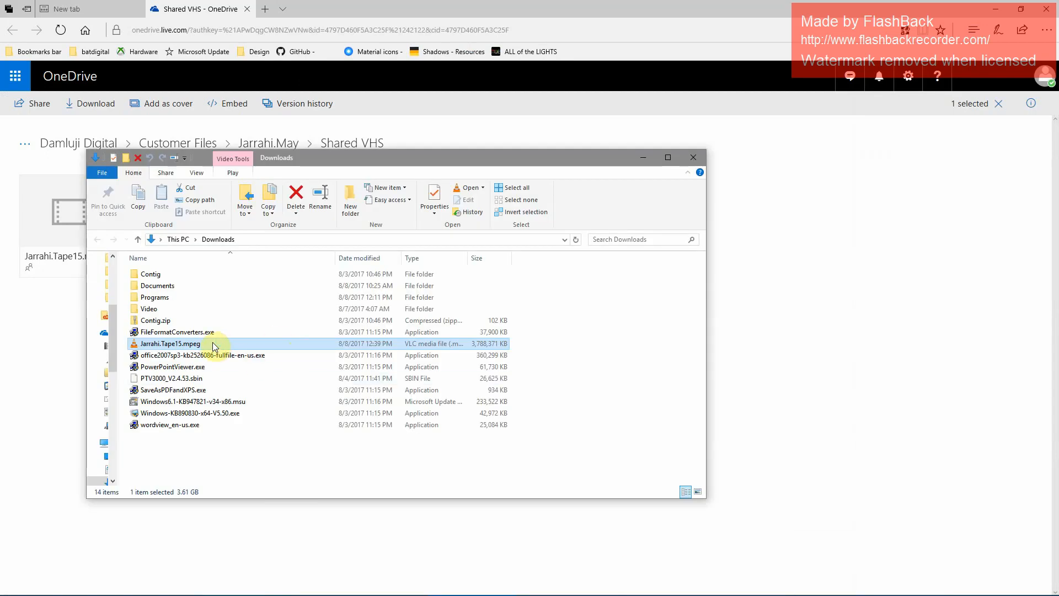
- Open Jarrahi.Tape15.mpeg with VLC media player from the Downloads folder
double_click(171, 343)
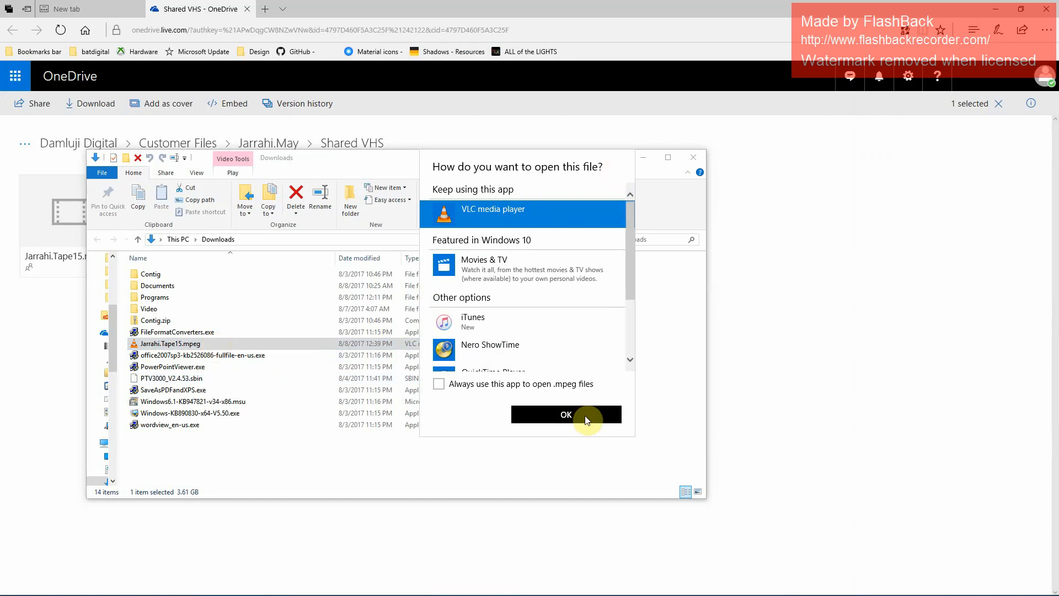
click(566, 414)
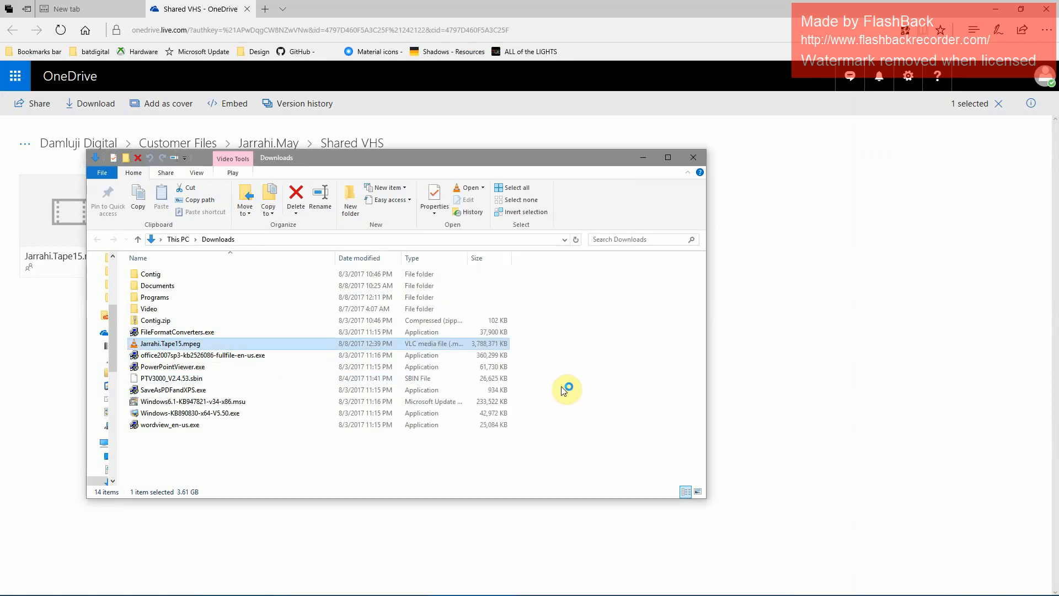
double_click(168, 343)
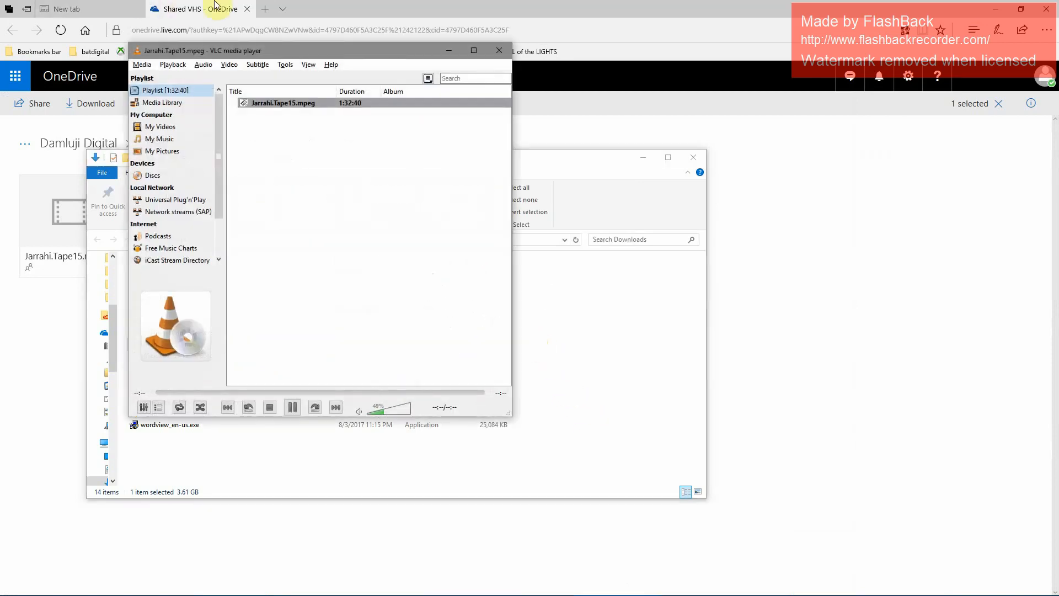
- Play the opening seconds of the tape in VLC, then pause it
double_click(281, 103)
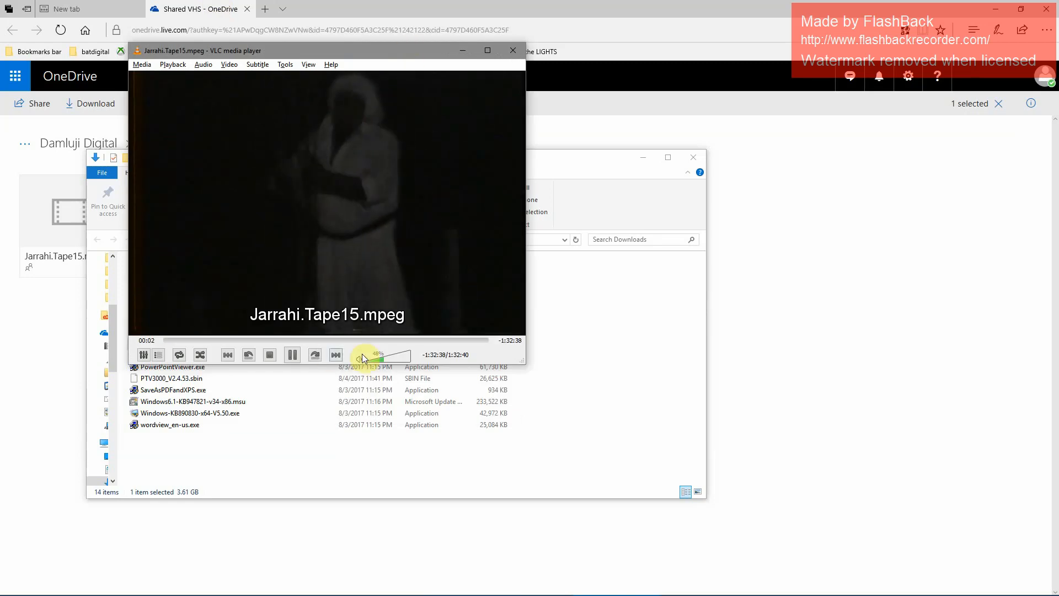
click(291, 354)
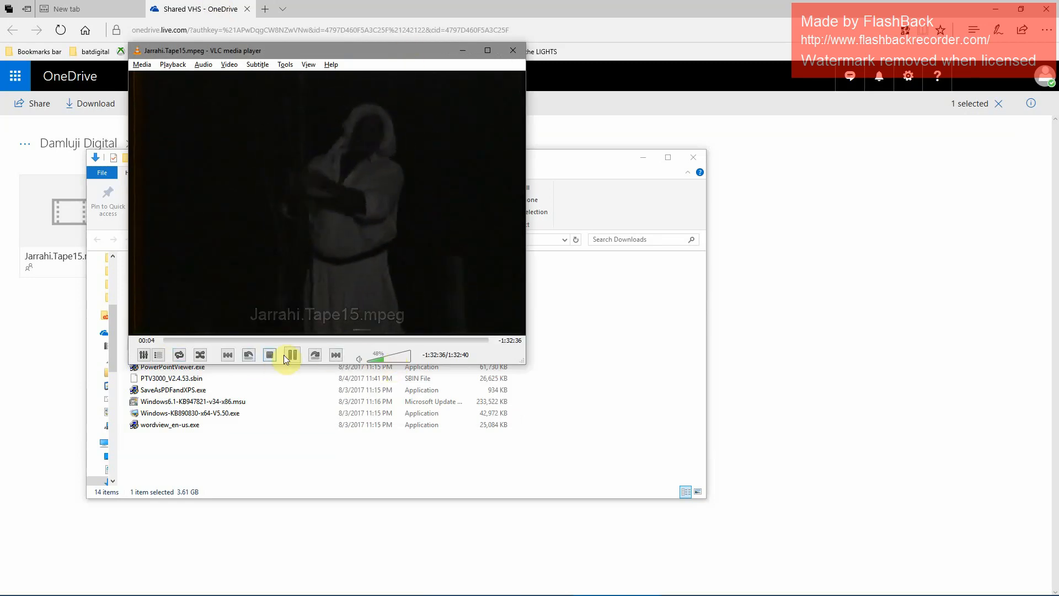
click(289, 355)
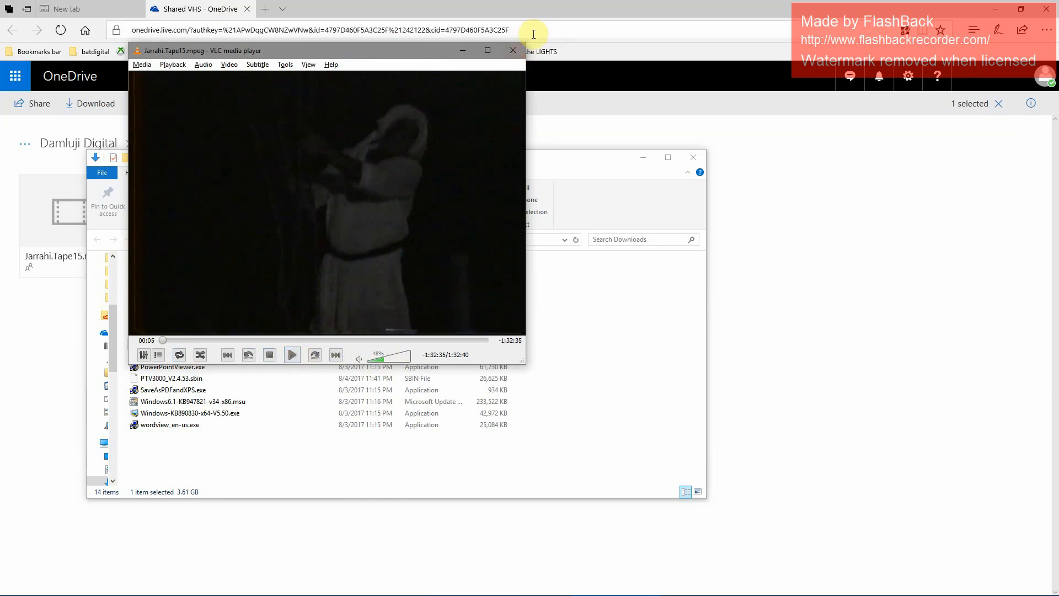
- Close VLC media player and the Downloads folder window
click(512, 50)
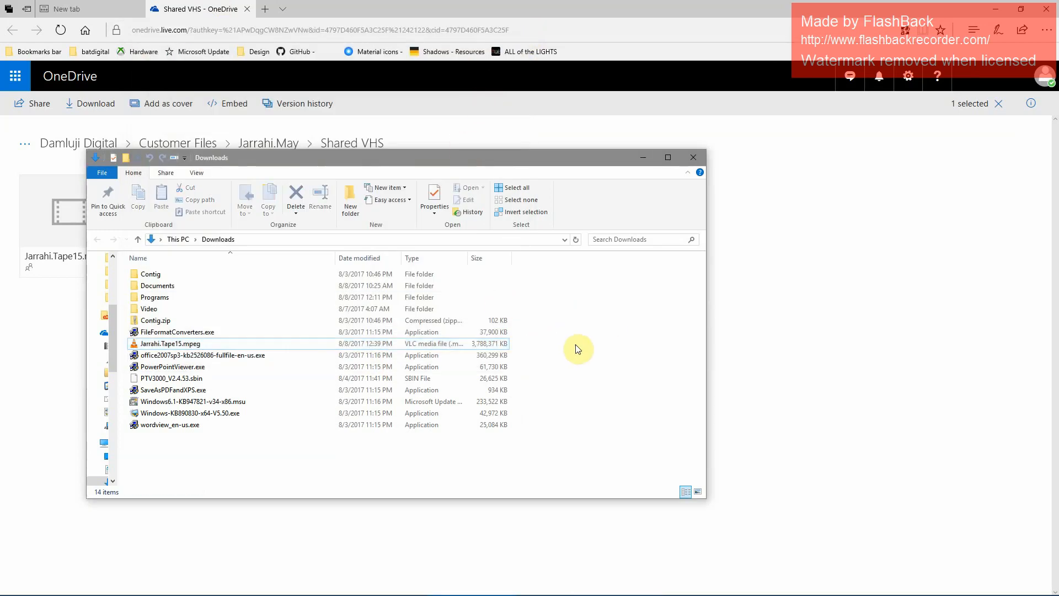
mouse_move(653, 237)
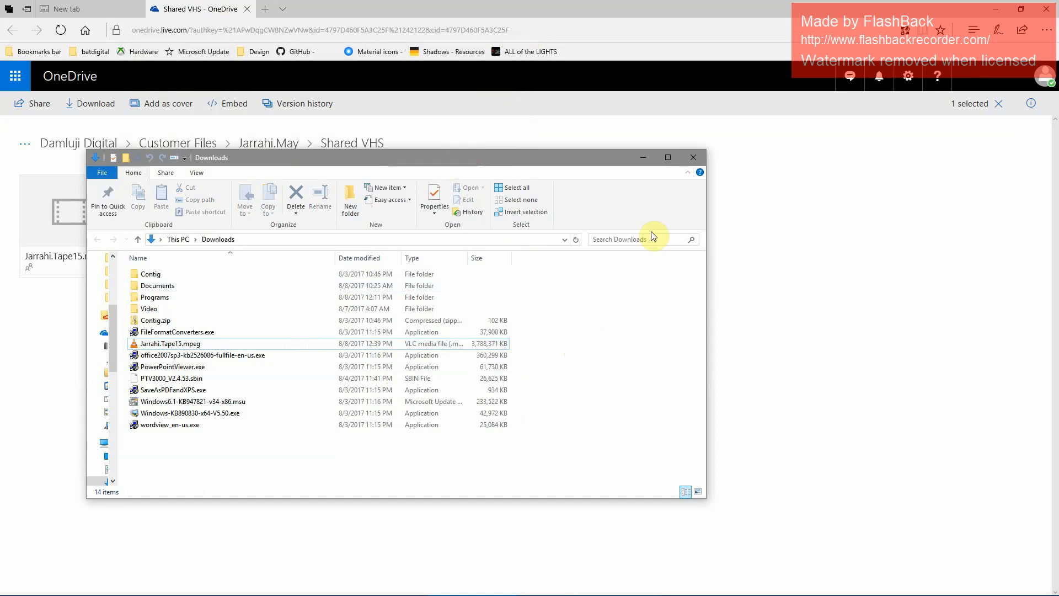
mouse_move(692, 158)
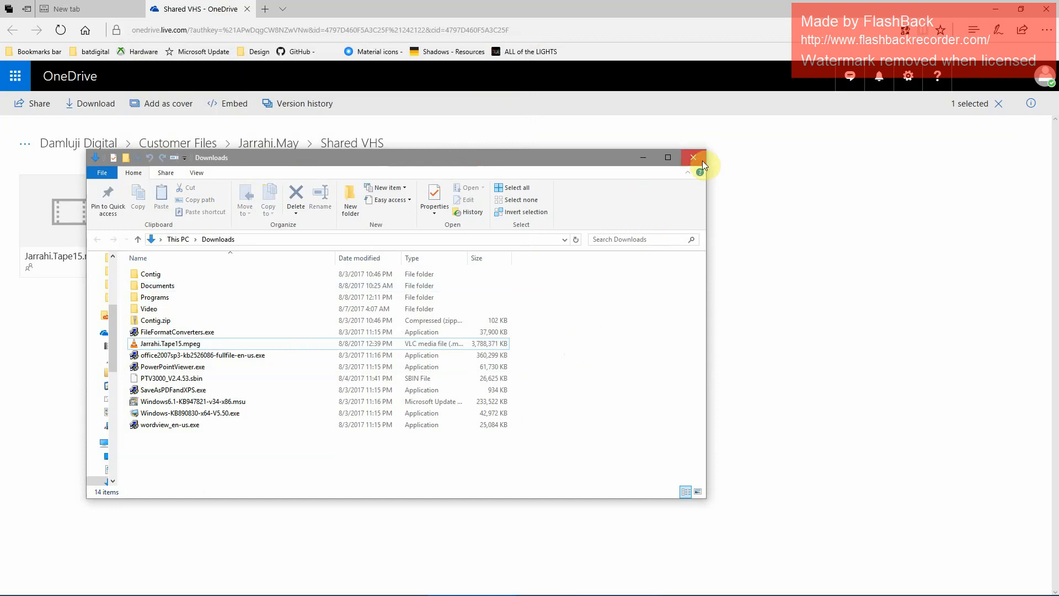
click(692, 157)
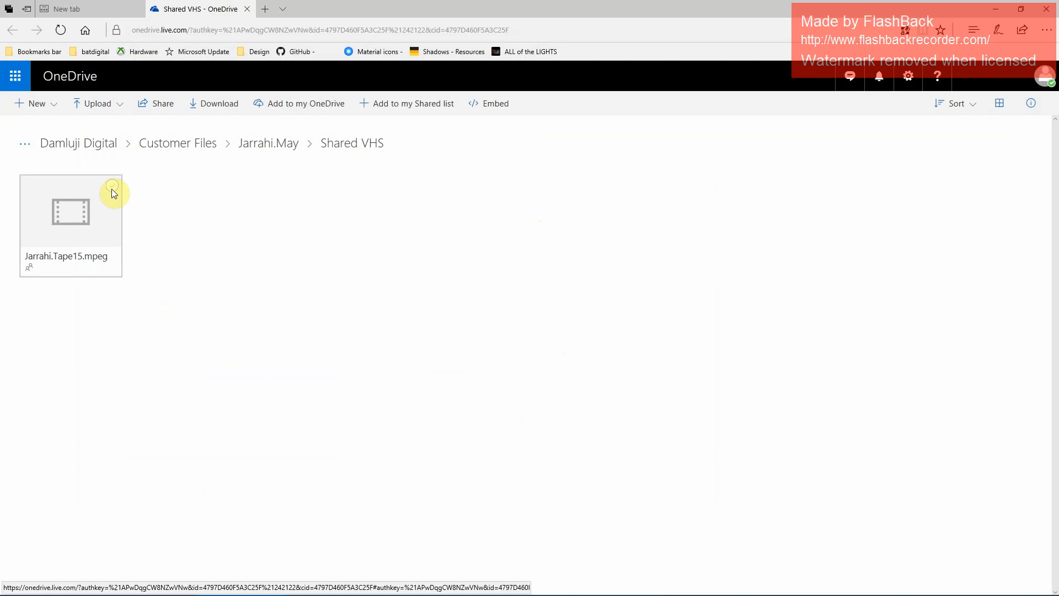
mouse_move(113, 211)
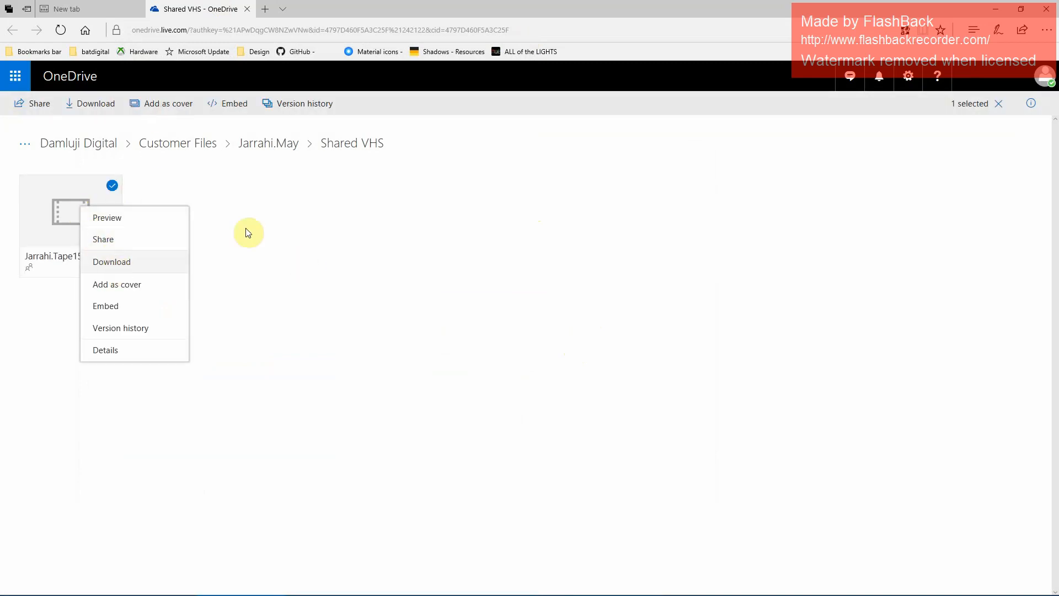
click(473, 245)
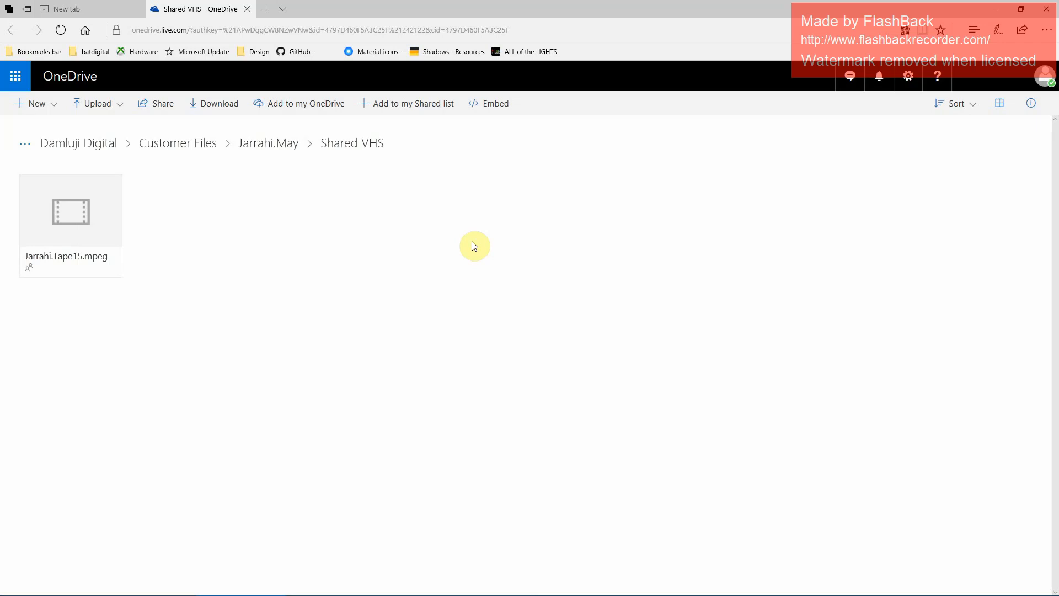
mouse_move(378, 158)
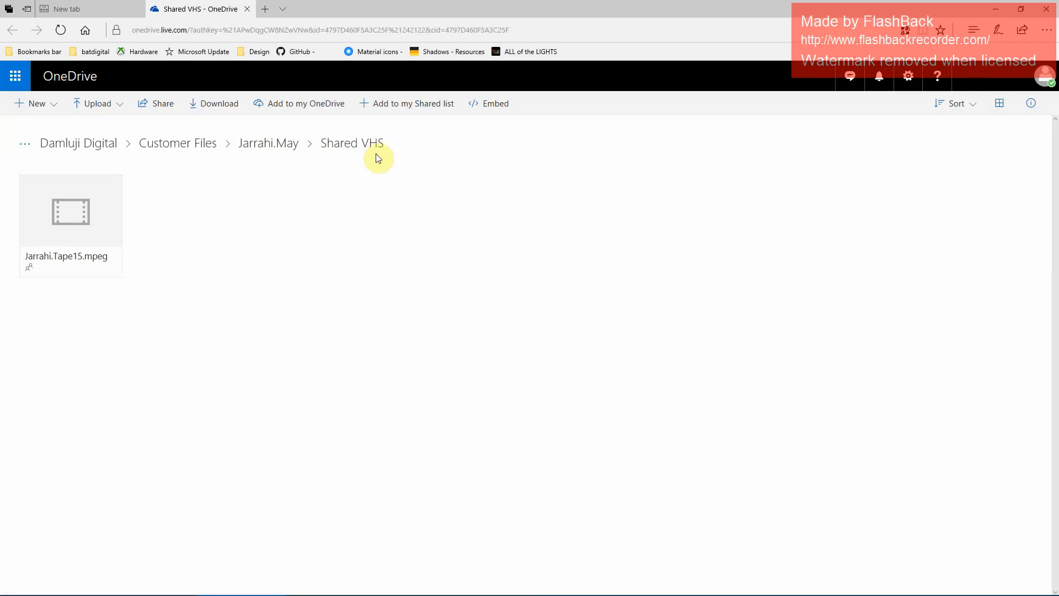